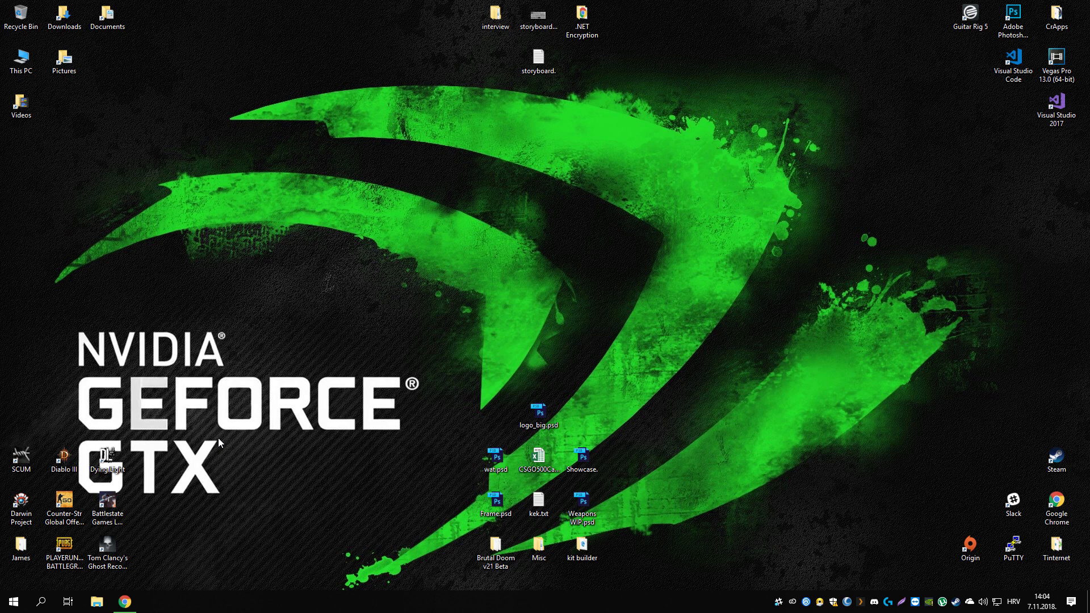
mouse_move(380, 324)
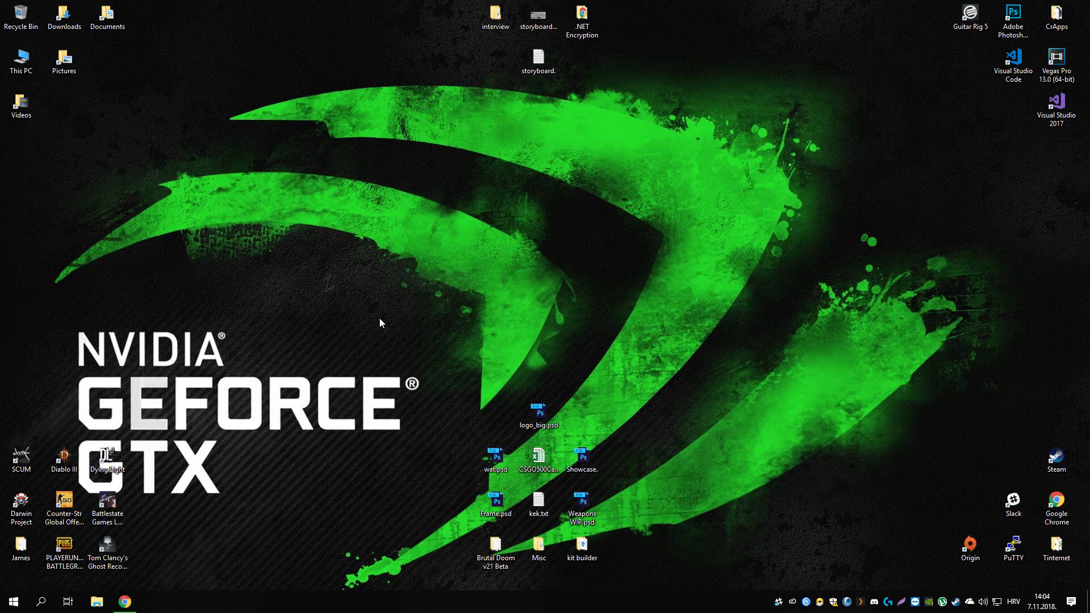
mouse_move(385, 361)
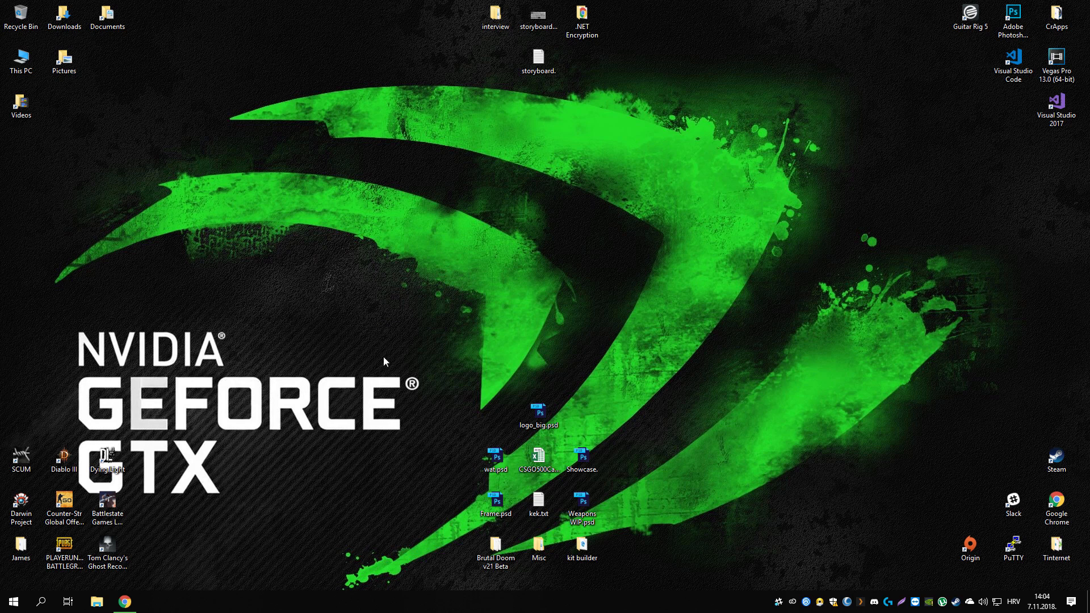
mouse_move(300, 449)
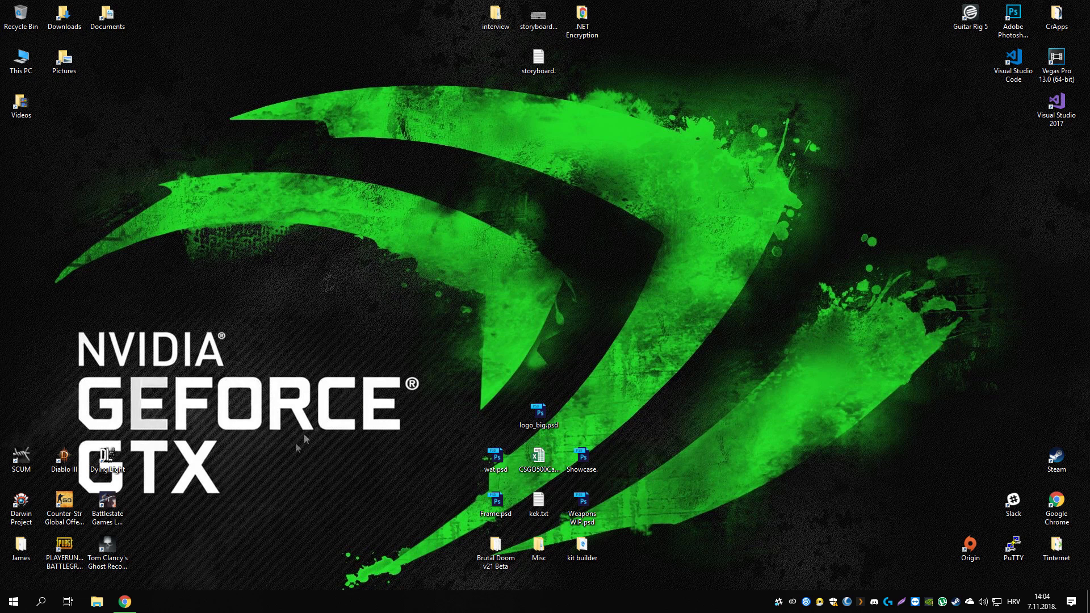
Step: Bring up Chrome on hetzner.com and reach the DotnetOnLinux project's empty Servers page
left_click(125, 602)
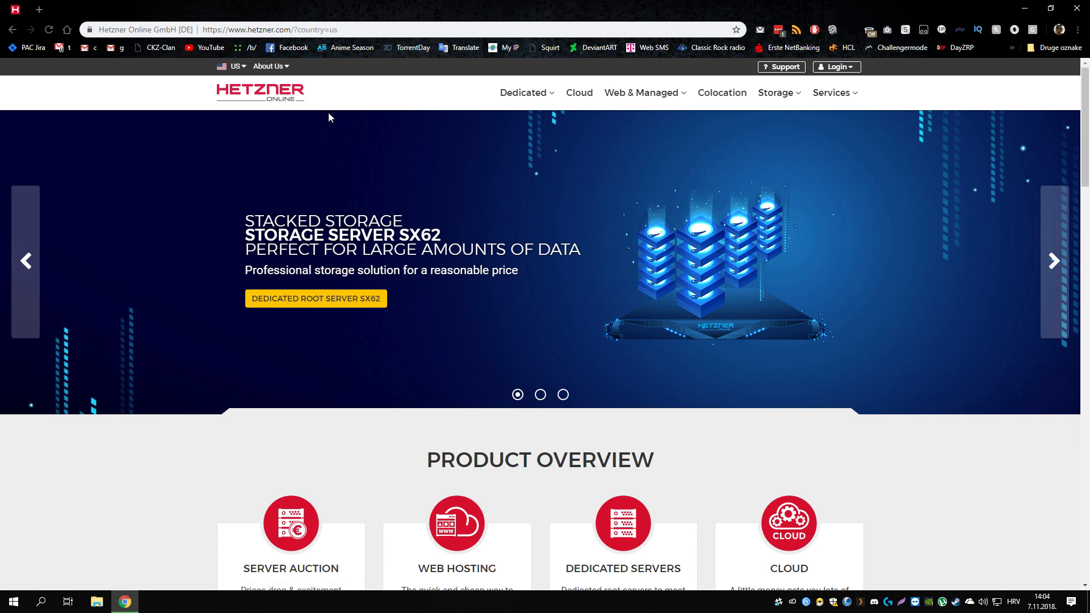
mouse_move(707, 95)
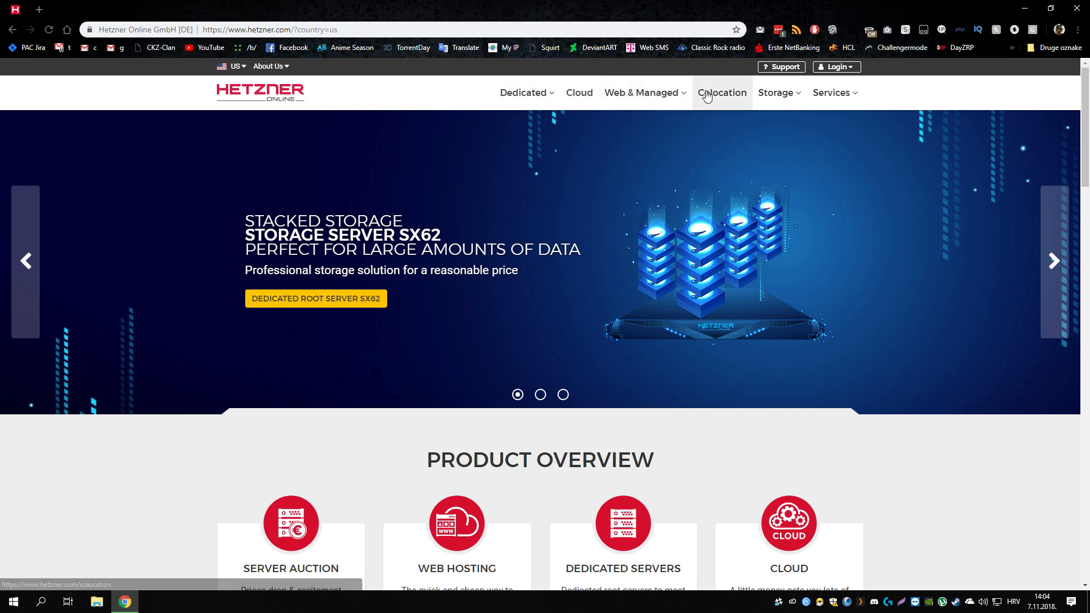
mouse_move(887, 97)
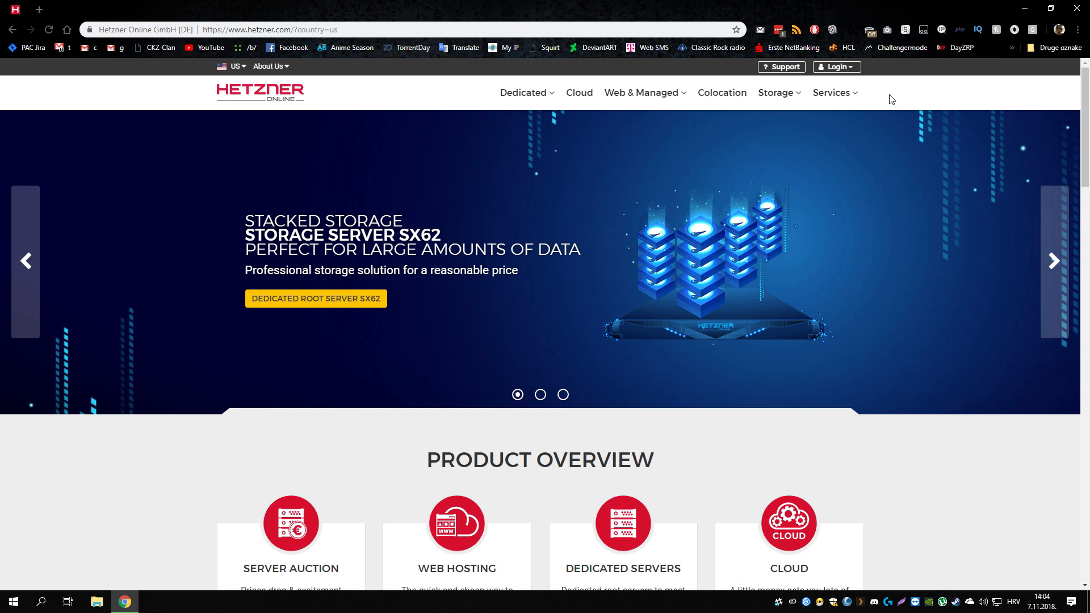
left_click(835, 66)
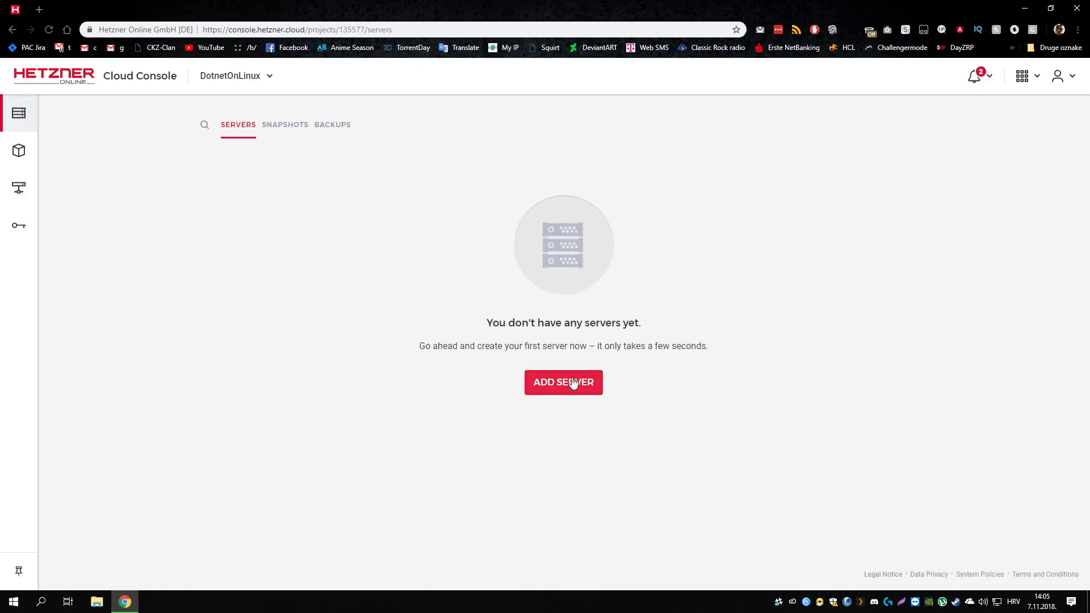
Step: Create a CentOS 7 CX11 server named 'dotnet' at €3.11/month via Create & Buy Now
left_click(563, 383)
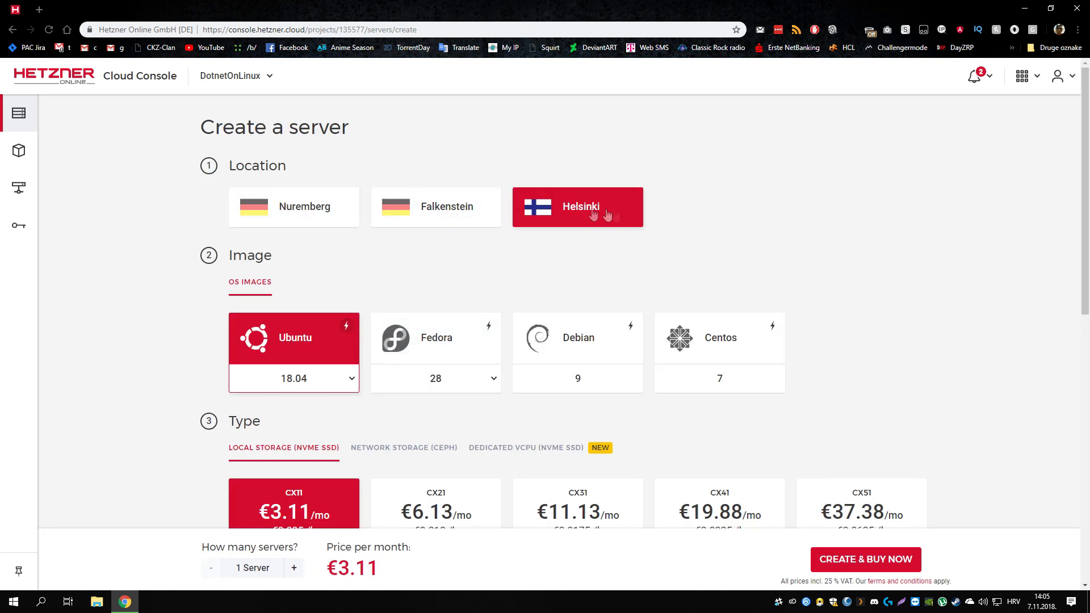
left_click(303, 220)
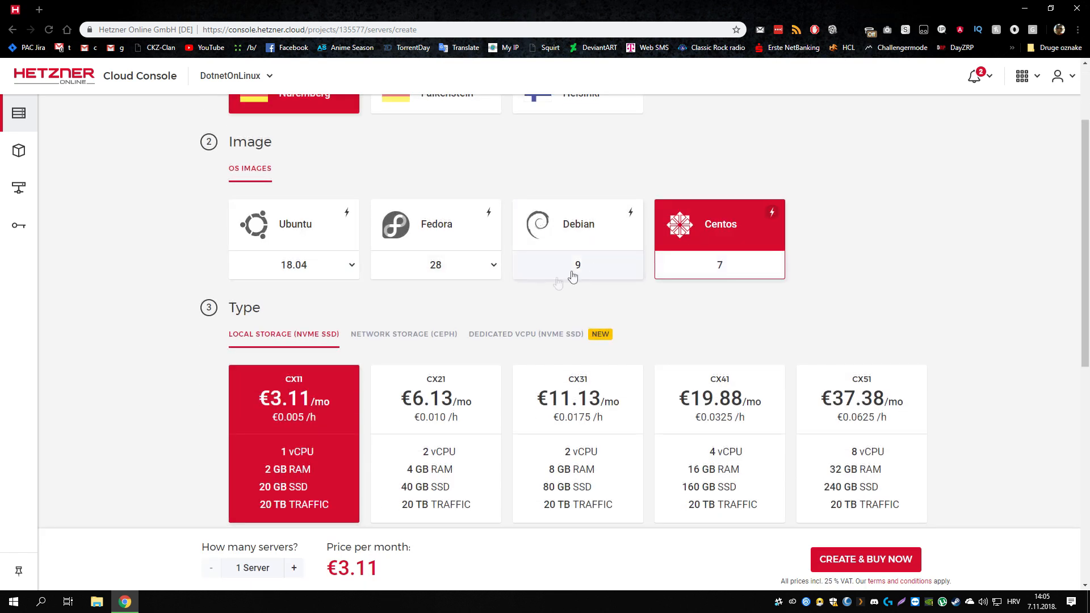
scroll("down", 3)
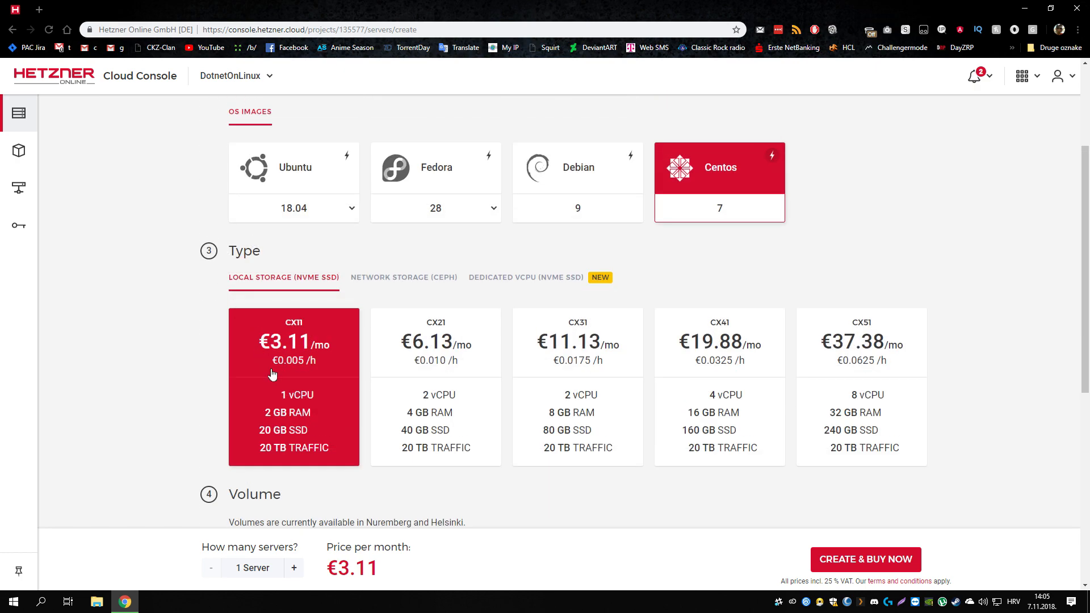
scroll("down", 3)
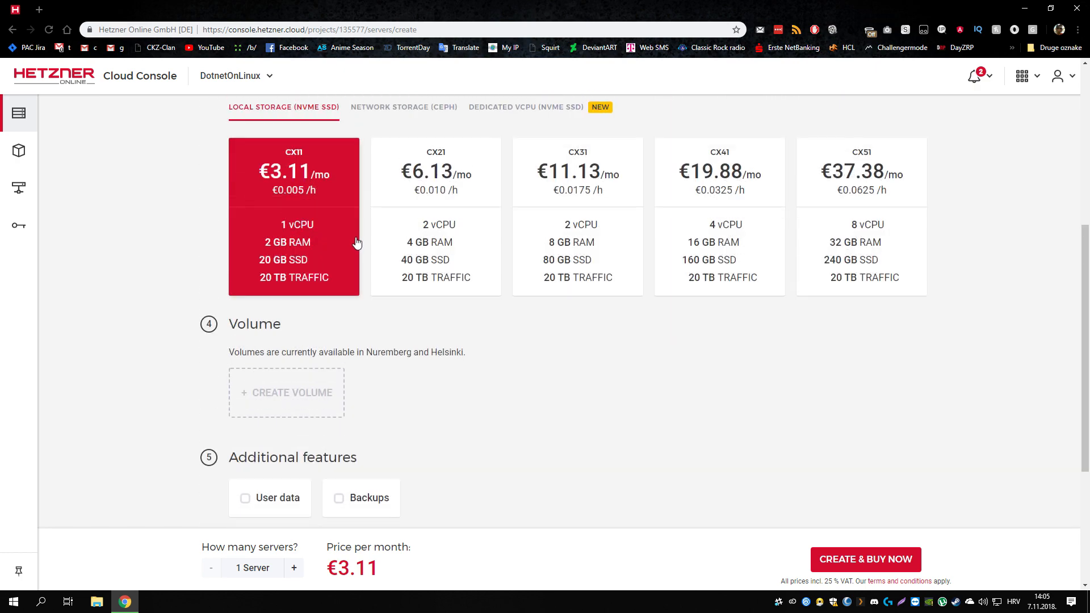
scroll("down", 3)
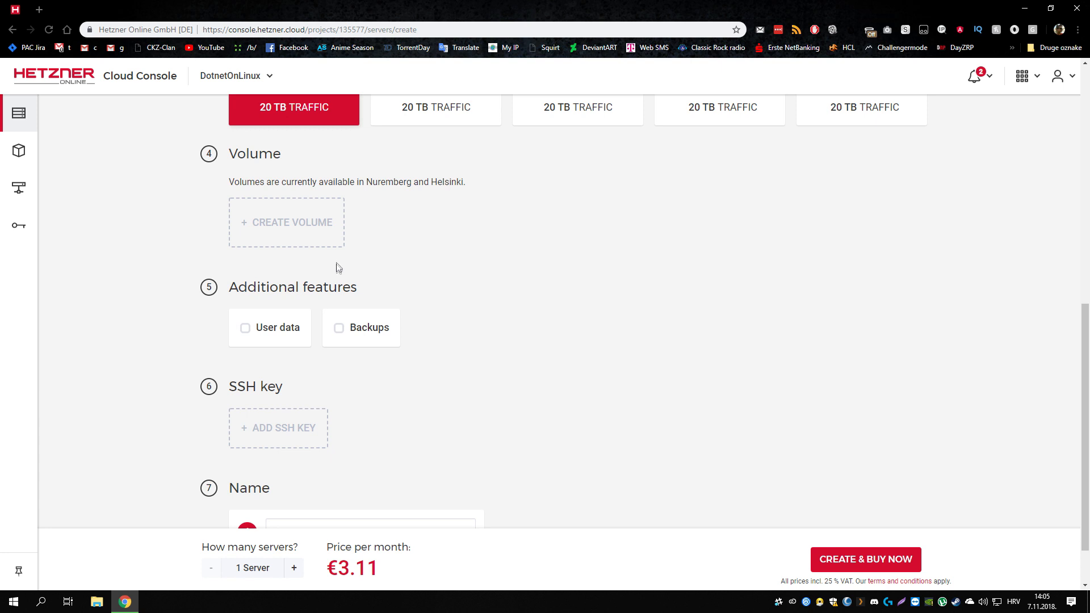
scroll("down", 3)
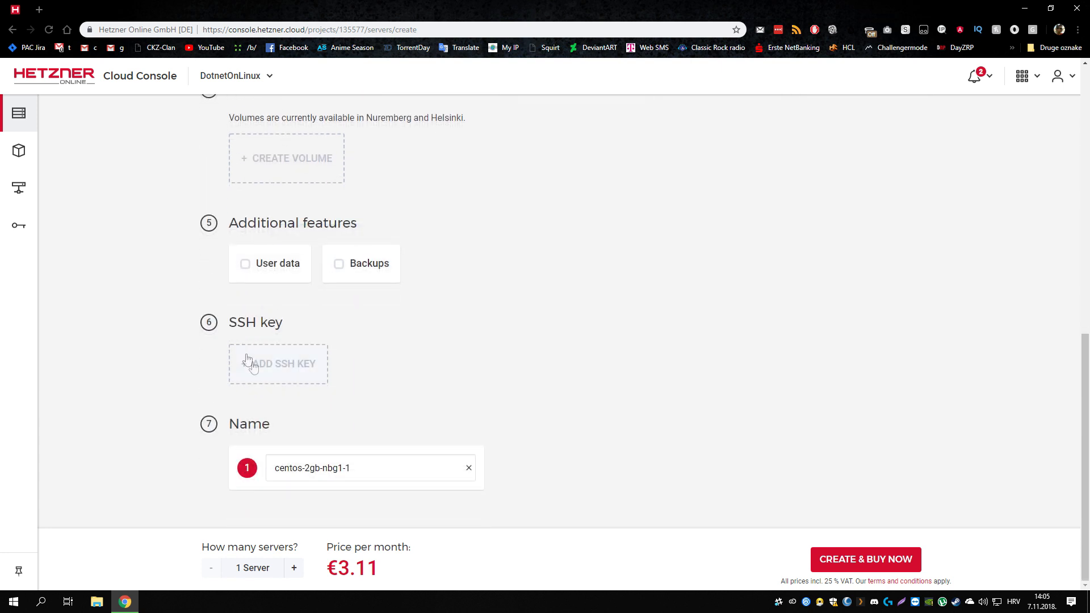
triple_click(313, 468)
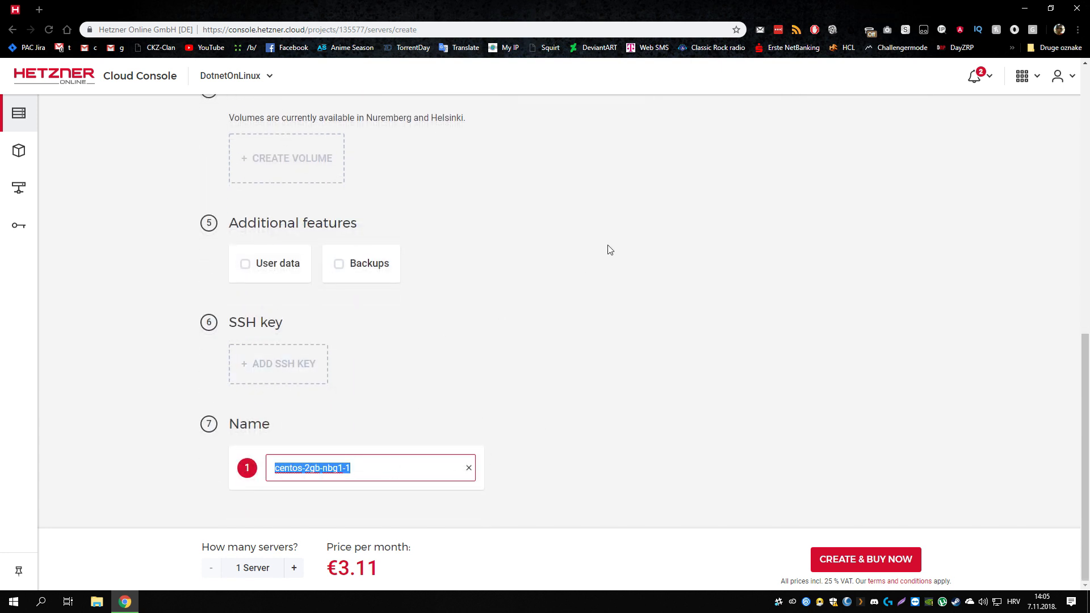
type("dotnet")
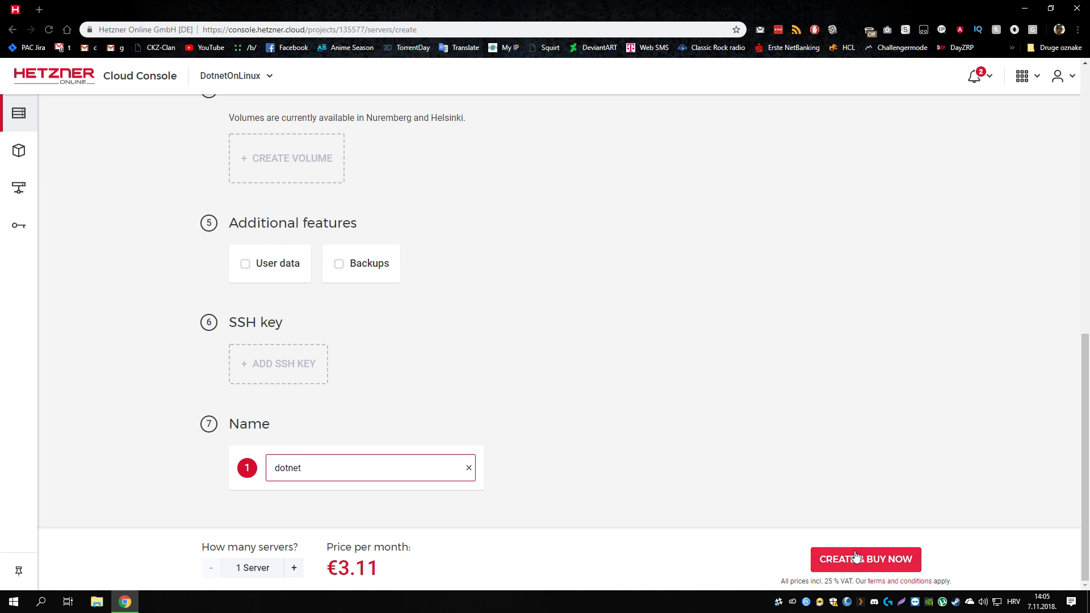
left_click(866, 558)
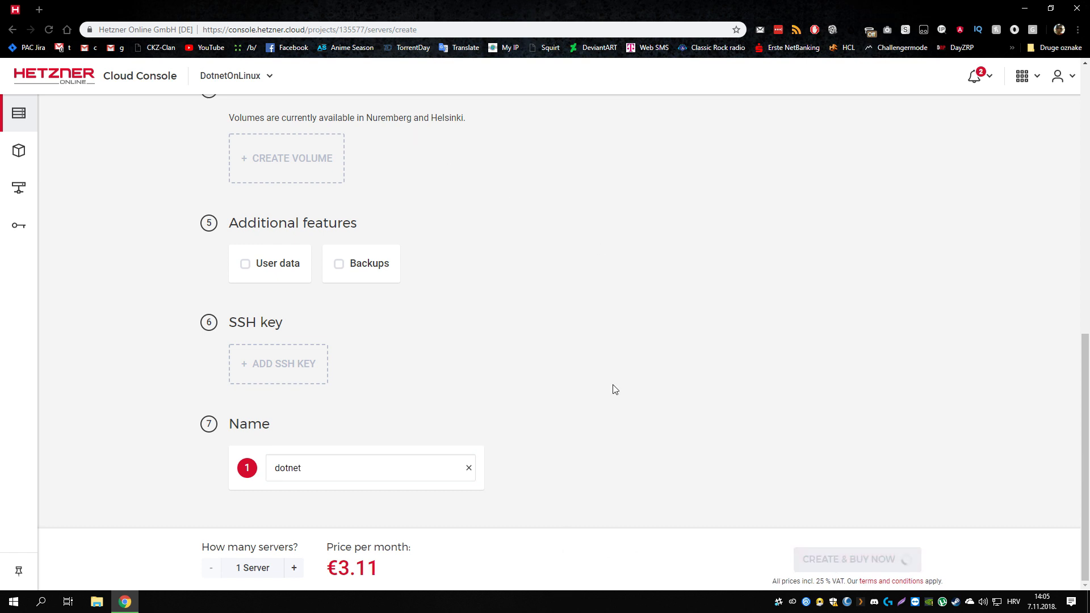
Step: Open the new dotnet server's Overview page showing IPv4 159.69.206.37
left_click(852, 559)
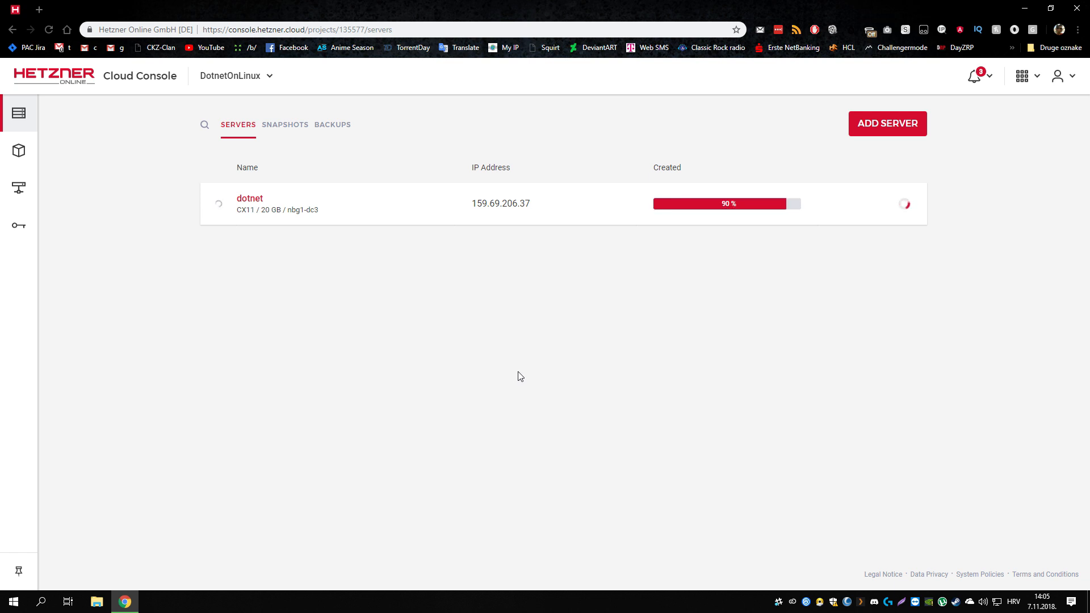
mouse_move(481, 384)
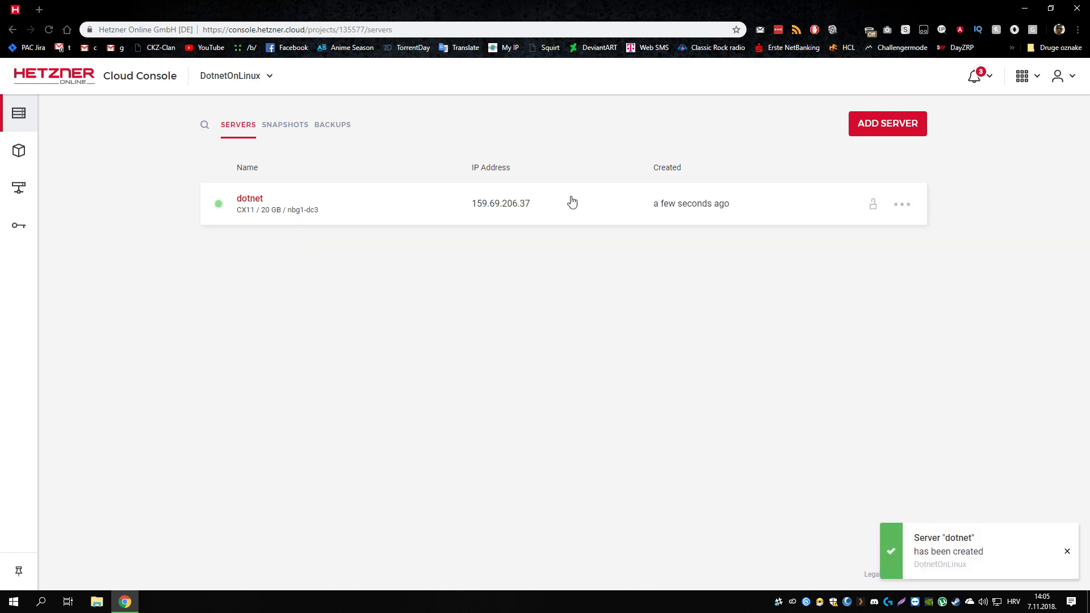
mouse_move(313, 223)
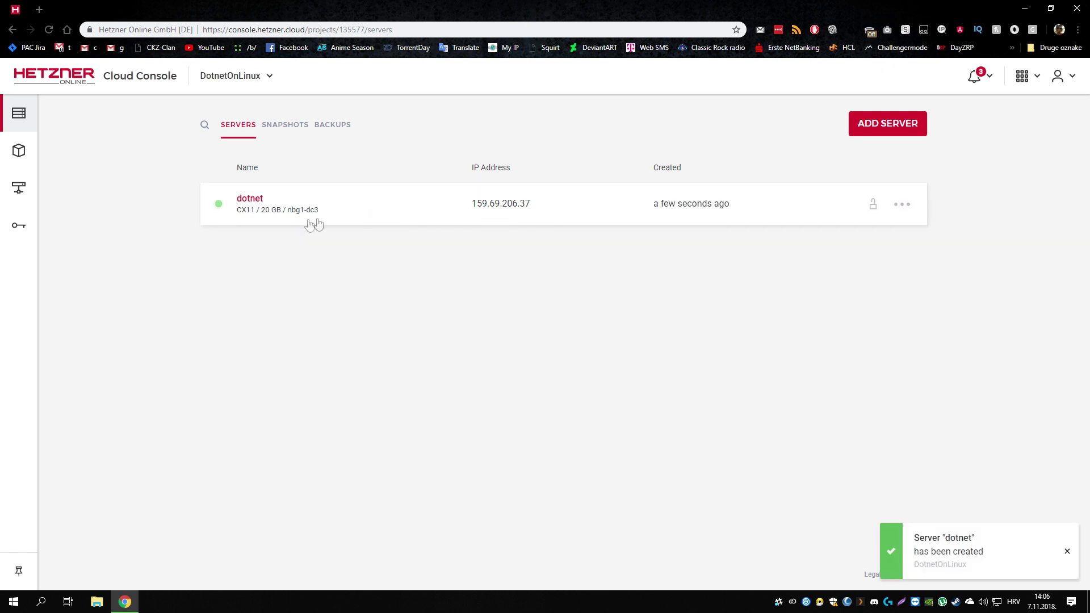
left_click(249, 198)
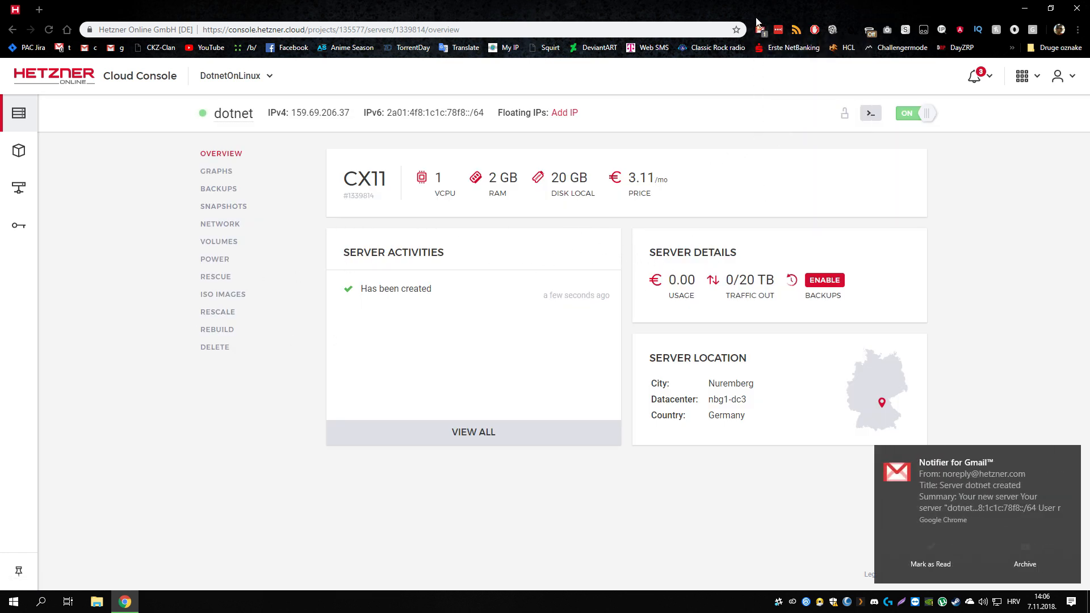
Step: Preview the 'Server dotnet created' credentials email in the Gmail notifier, then go to the inbox
left_click(979, 488)
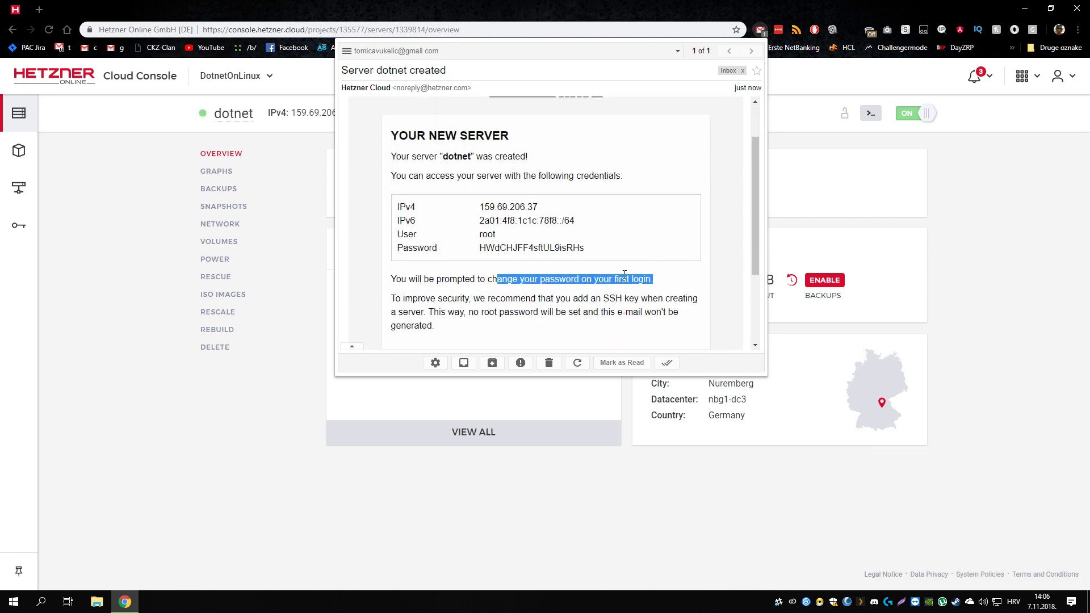
left_click(473, 327)
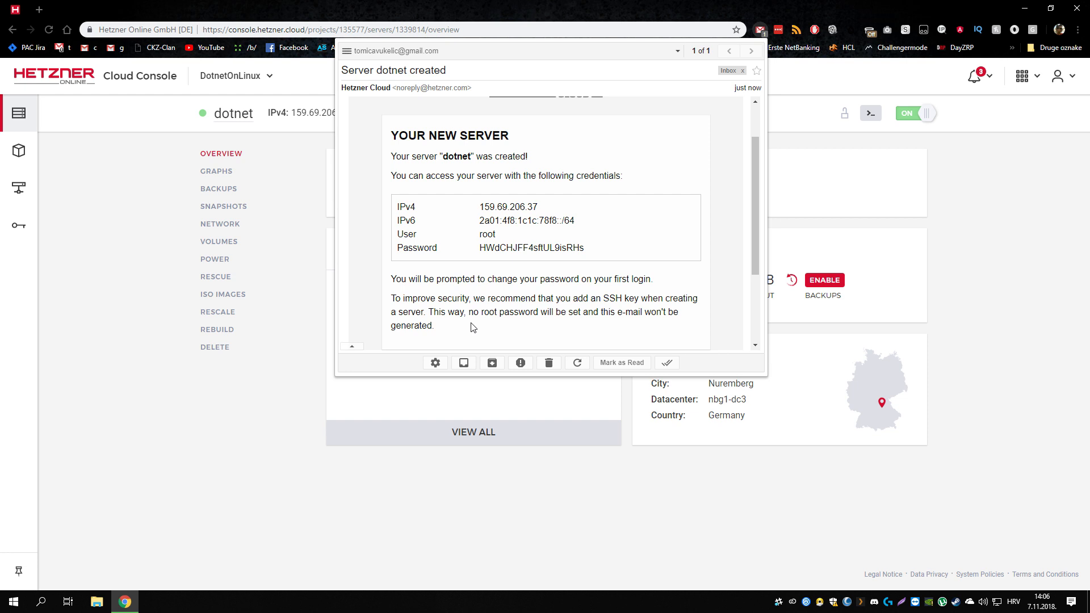
mouse_move(513, 320)
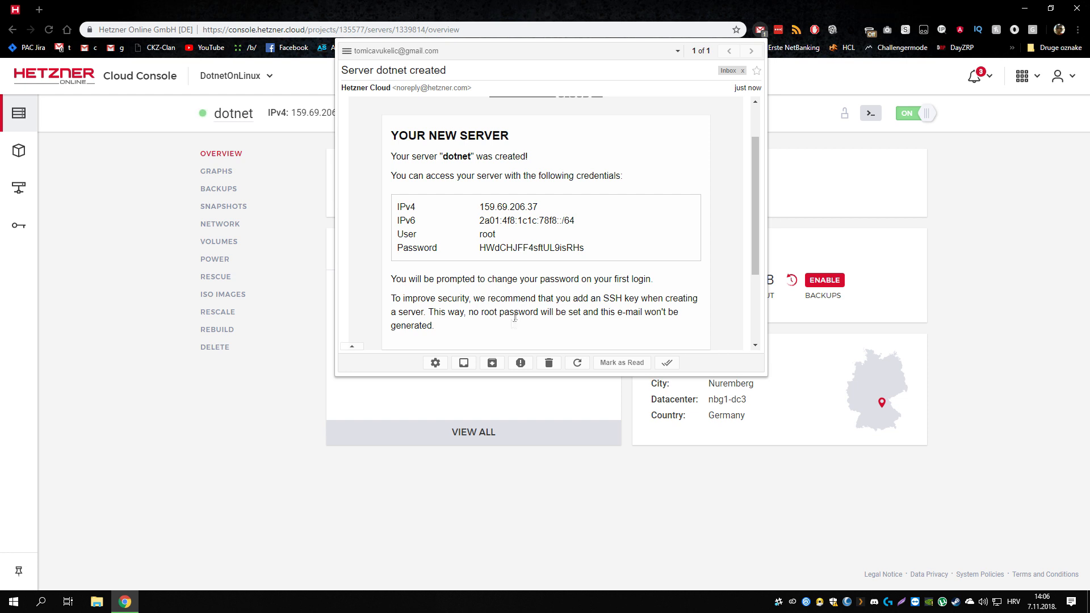
mouse_move(492, 362)
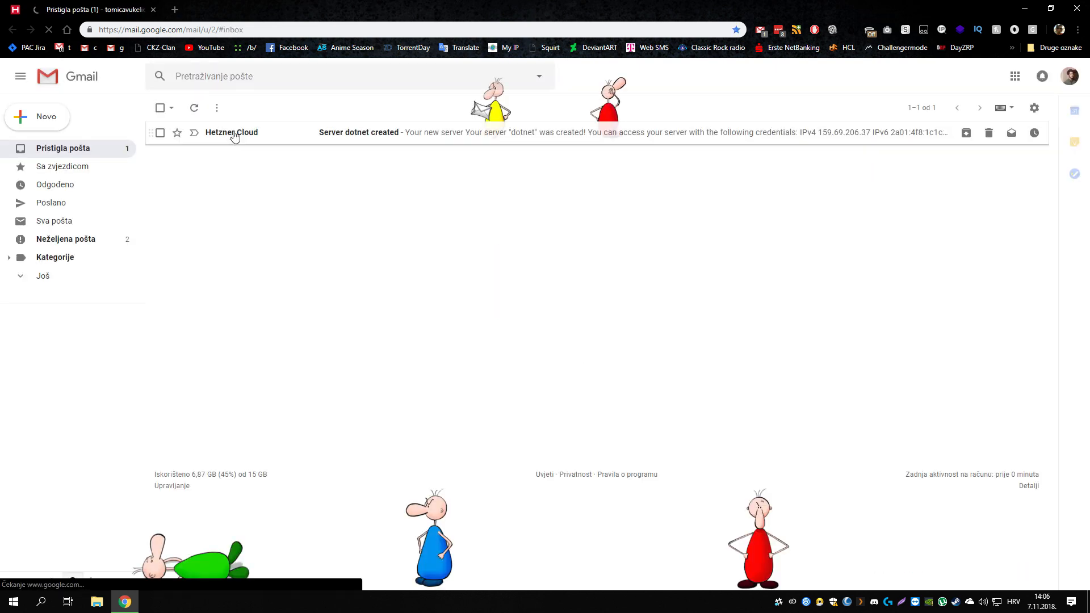
left_click(231, 132)
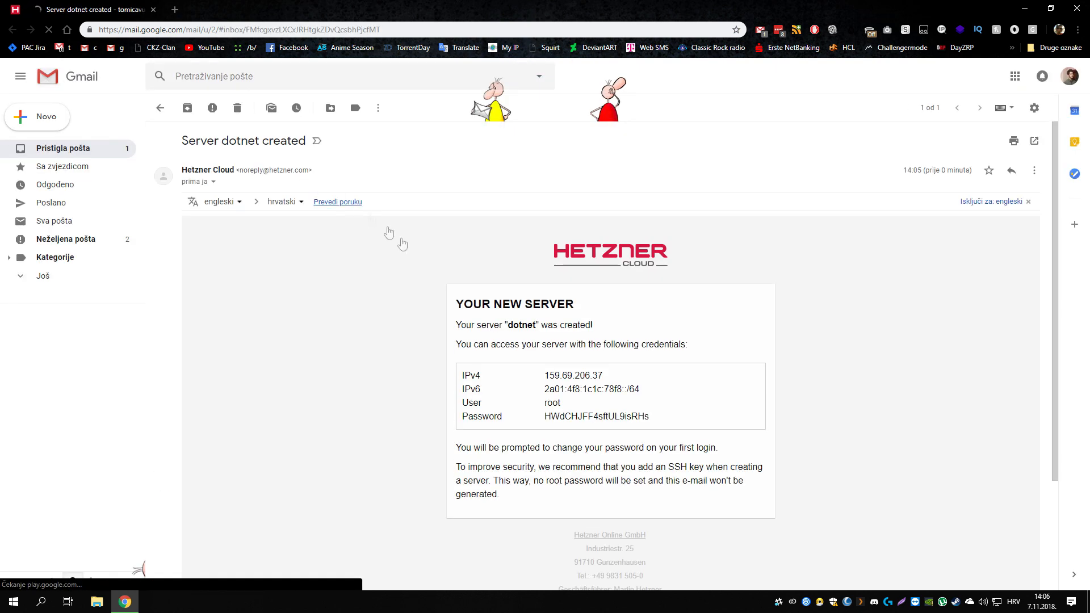
scroll("down", 3)
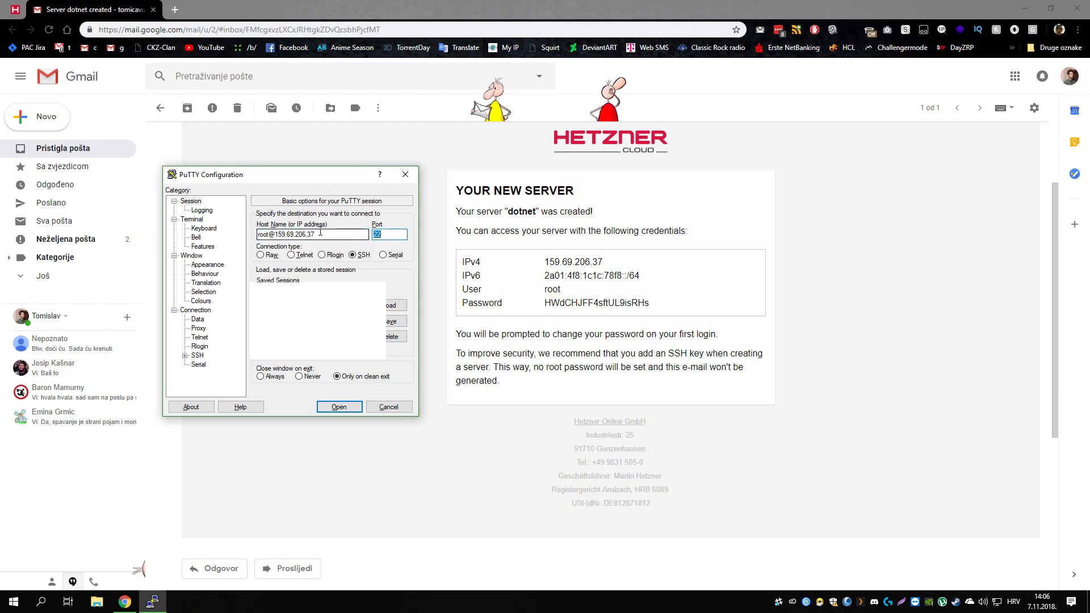
left_click(340, 406)
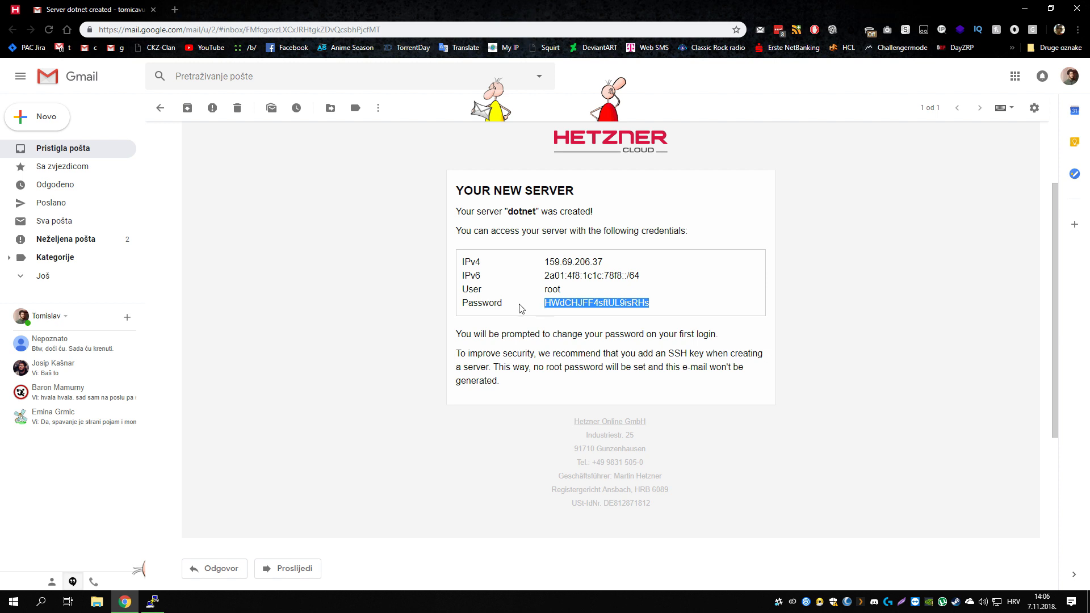
Step: Log in as root with the emailed password and complete the forced password change
left_click(152, 602)
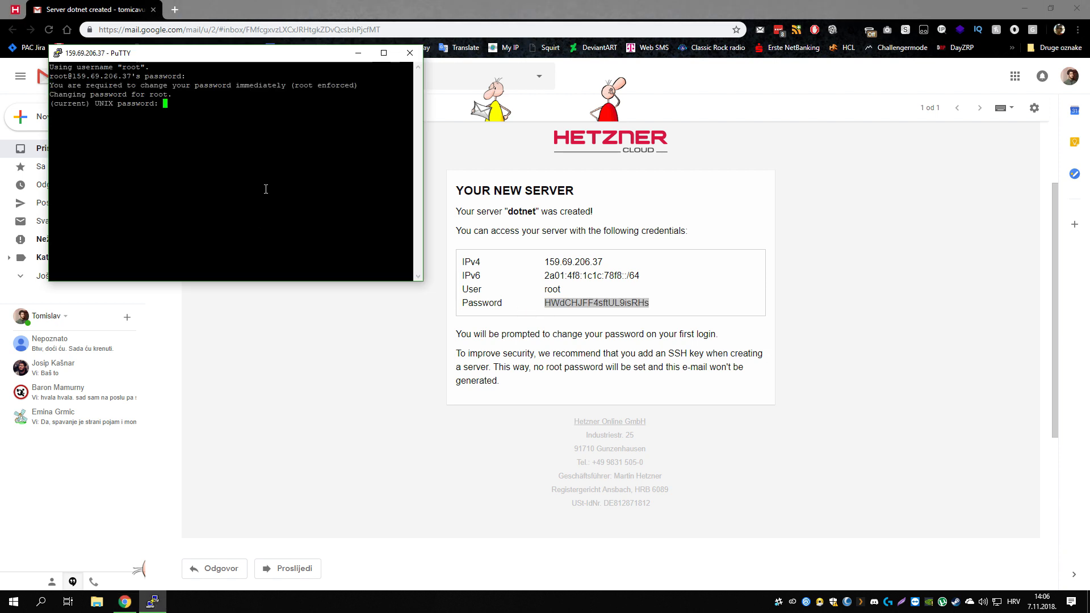
key("Enter")
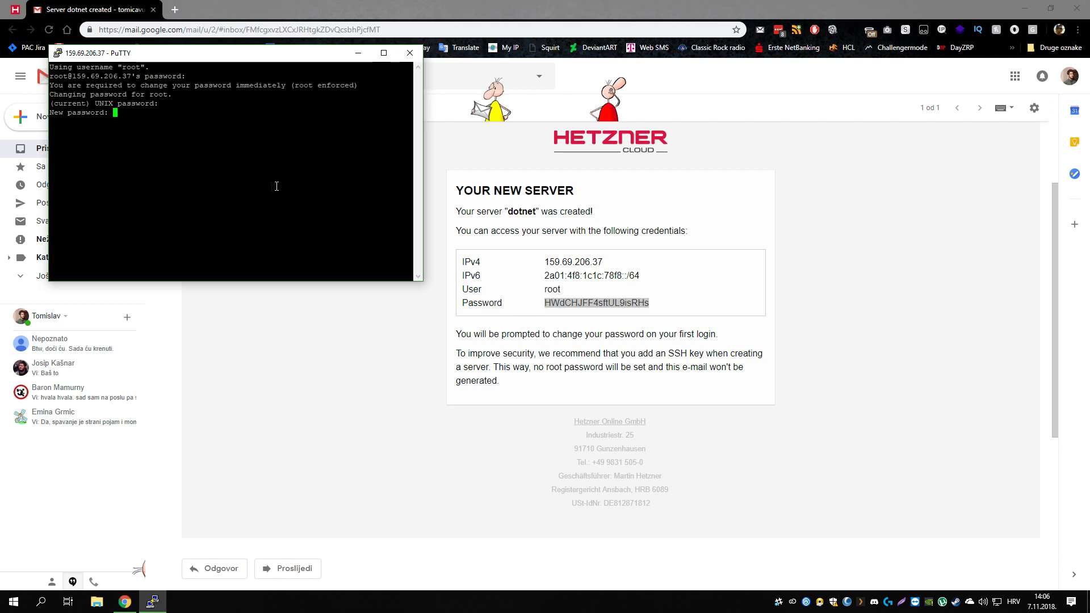
mouse_move(233, 169)
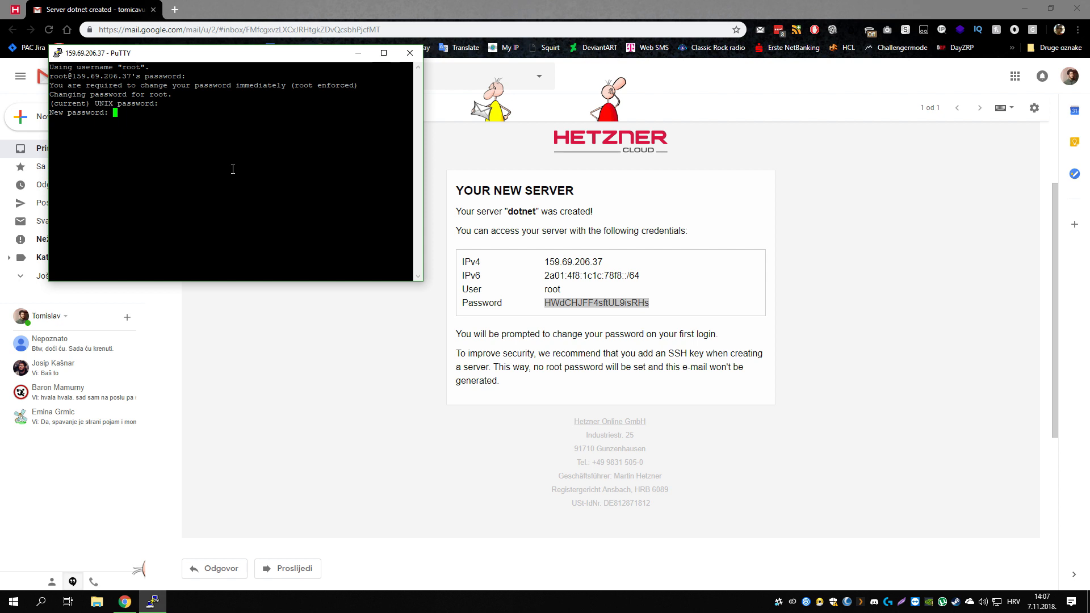
key("Enter")
type("ll")
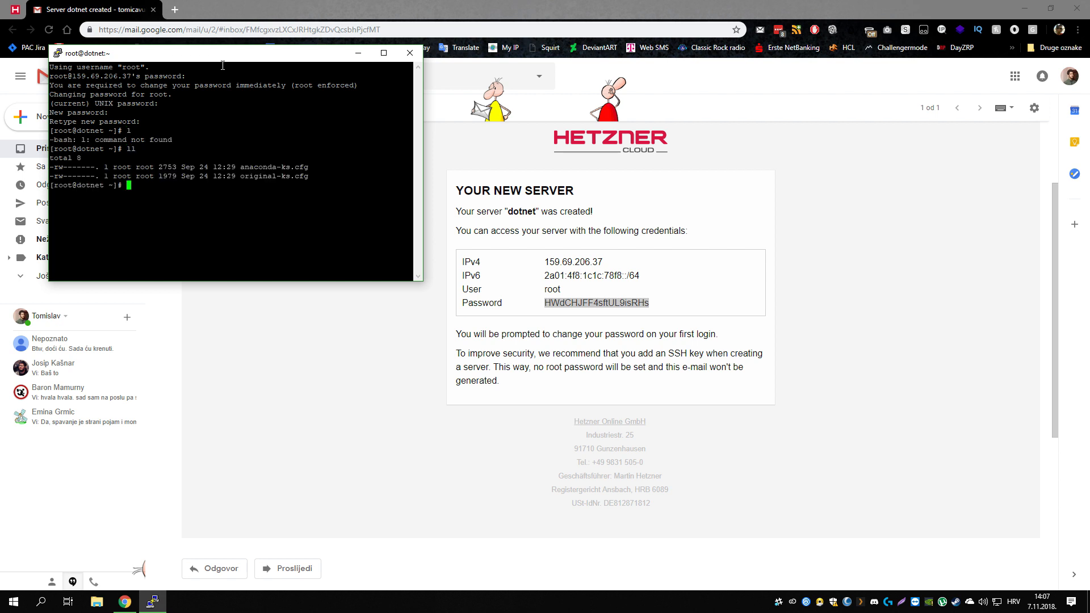
Step: Run cd / and yum update, installing a new kernel and updating 27 packages to Complete
type("cd /")
type("ll")
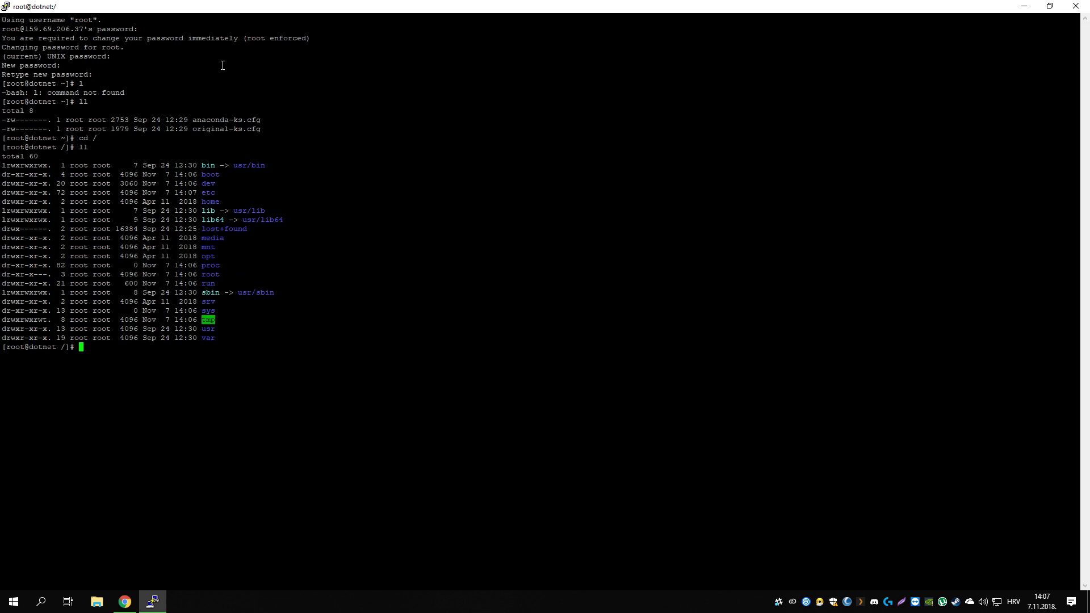
type("yum up")
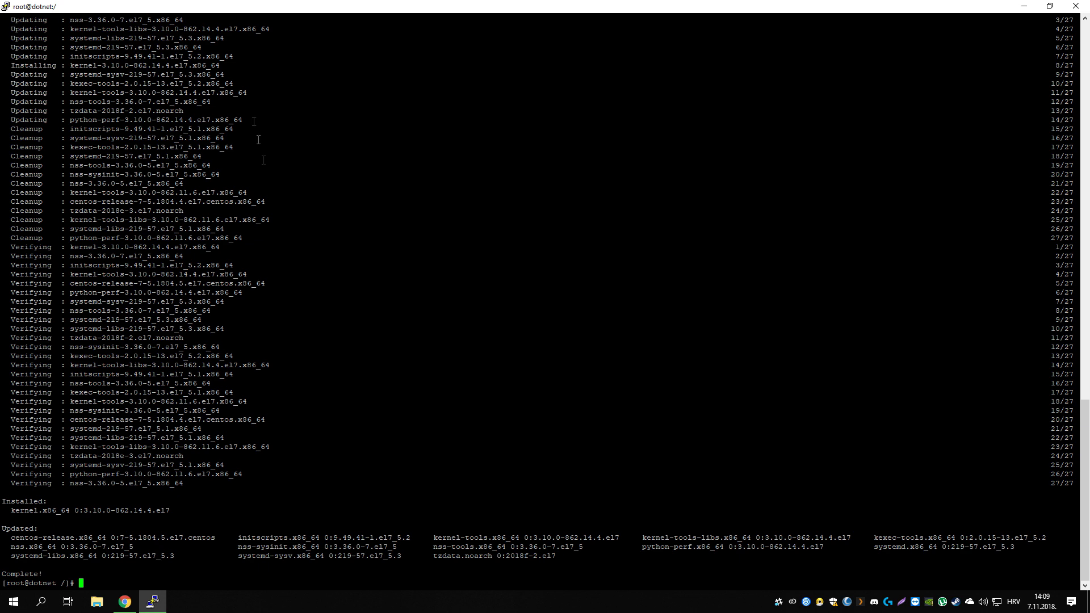
mouse_move(320, 334)
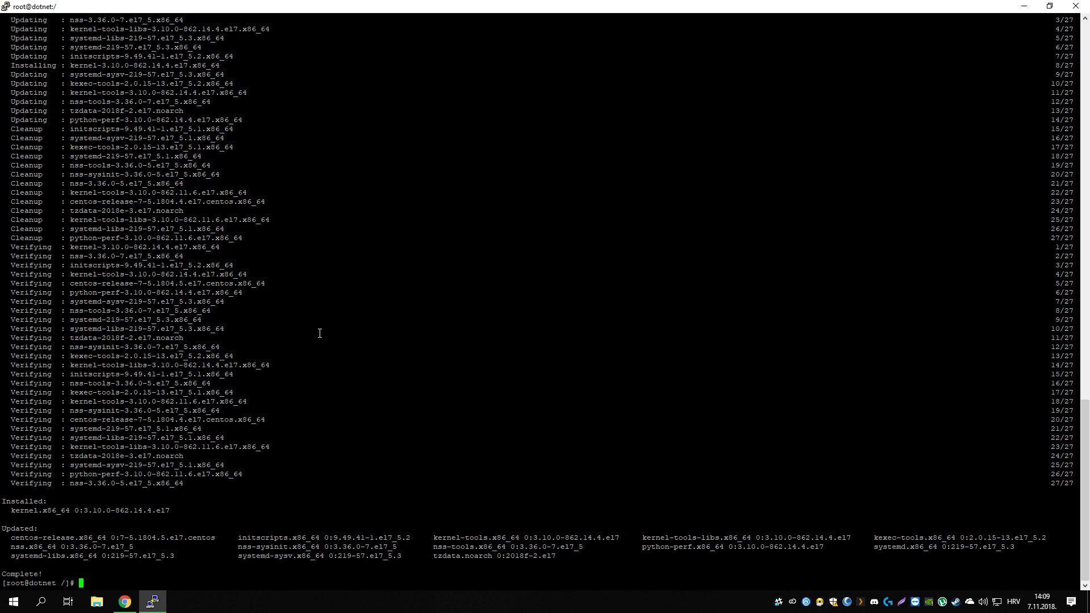
Step: Reboot the server and use Restart Session to reconnect to 159.69.206.37 as root
type("reboot")
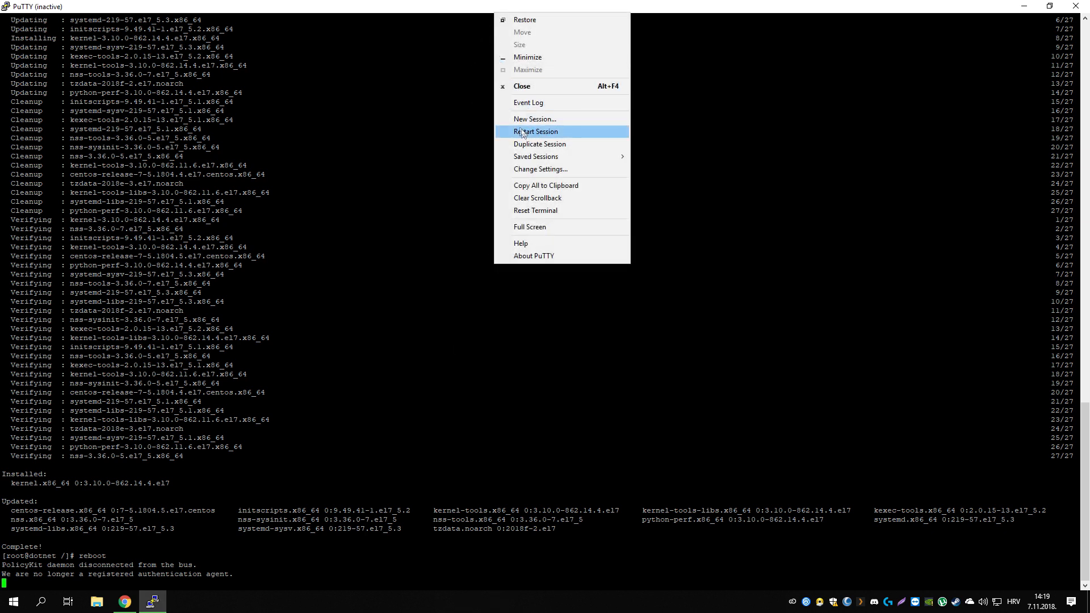
left_click(536, 132)
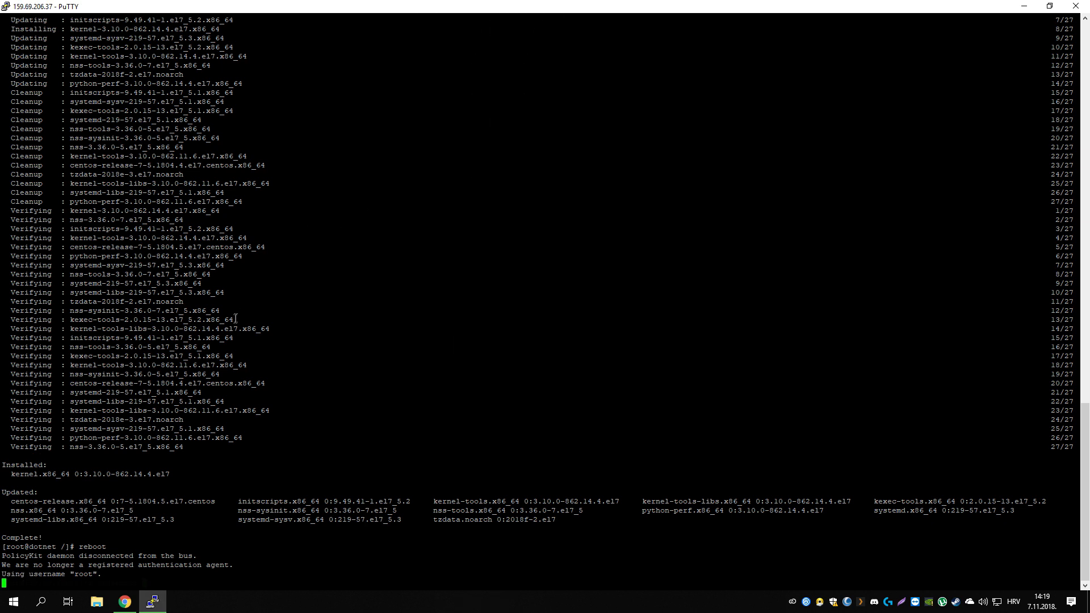